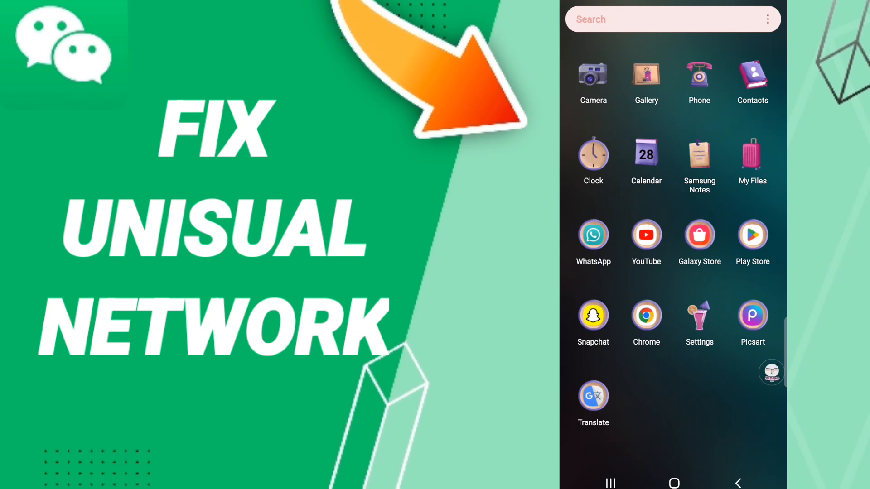
# Launch Settings, scroll the installed apps list, and select WeChat to reach its App info.
pyautogui.click(699, 317)
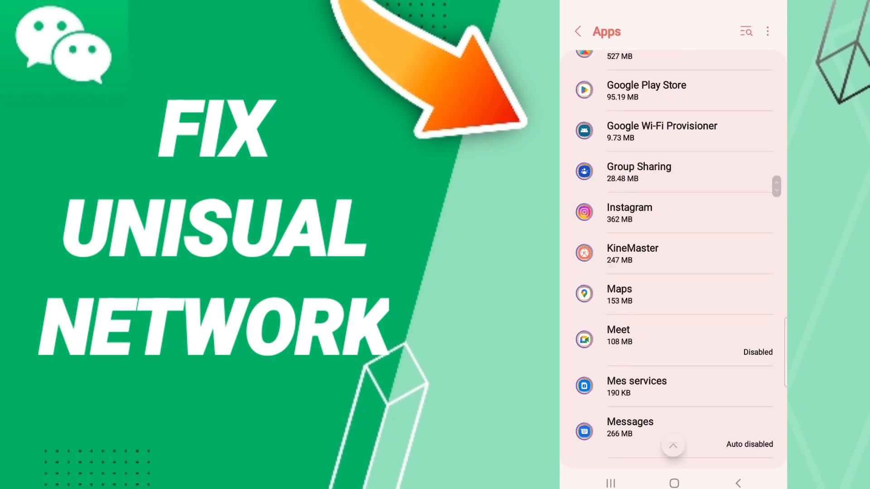
pyautogui.scroll(-3)
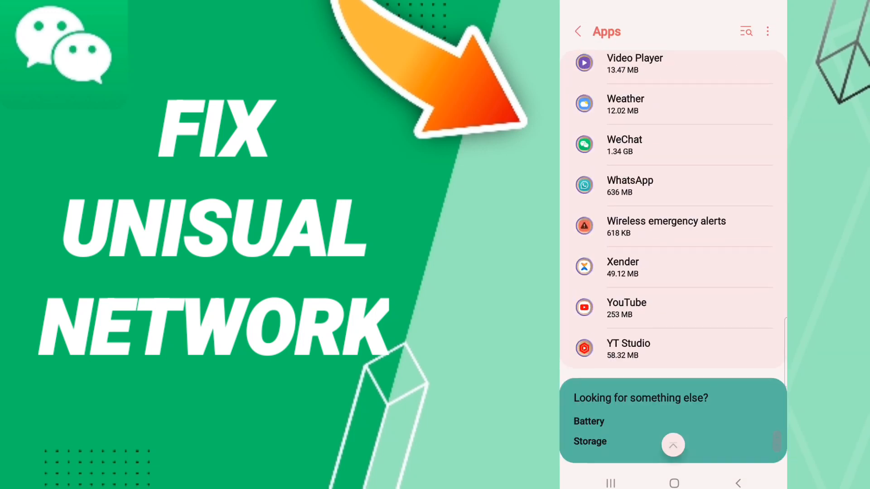
pyautogui.click(623, 145)
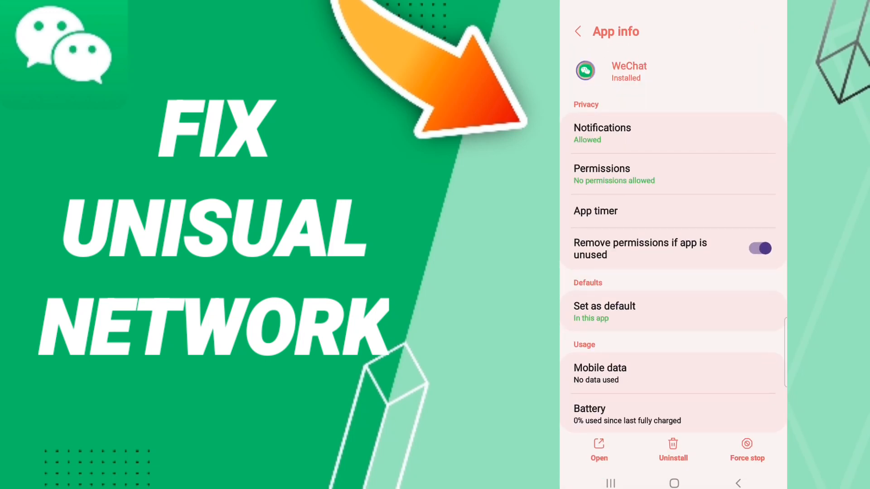
# Open WeChat's Storage page showing app, data and cache sizes.
pyautogui.click(747, 449)
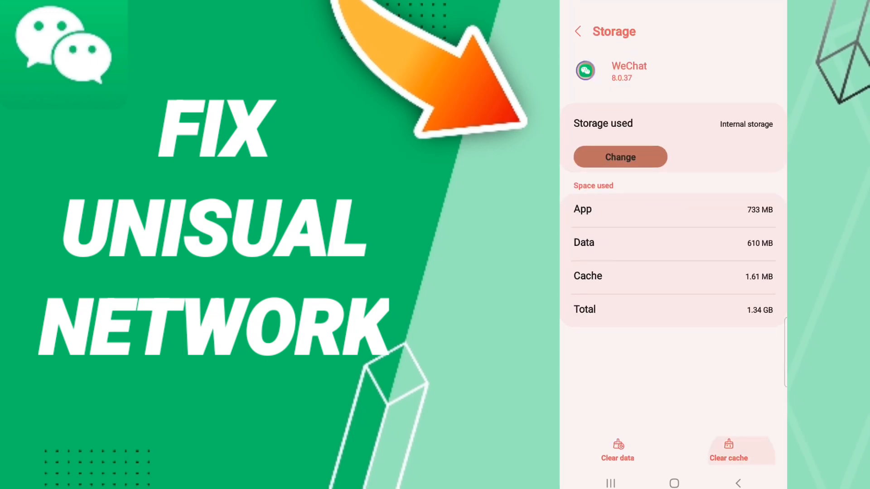
# Clear WeChat's cache, then pull down the notification shade.
pyautogui.click(728, 450)
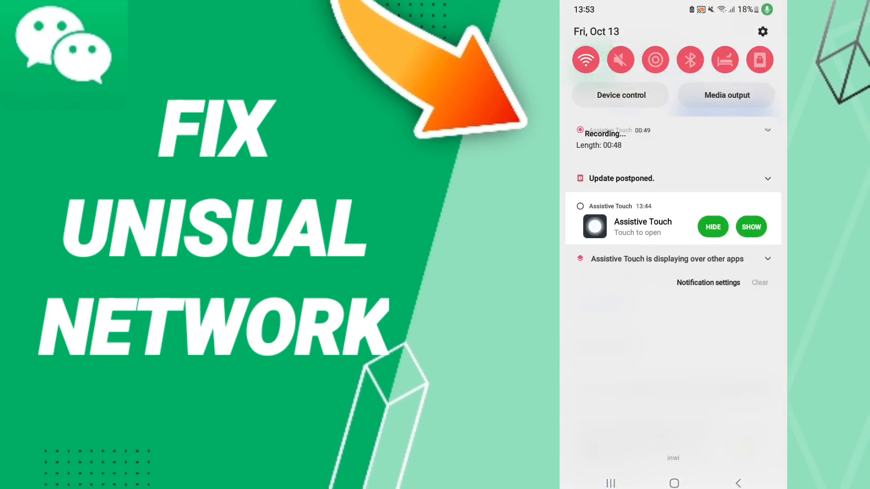
pyautogui.click(768, 130)
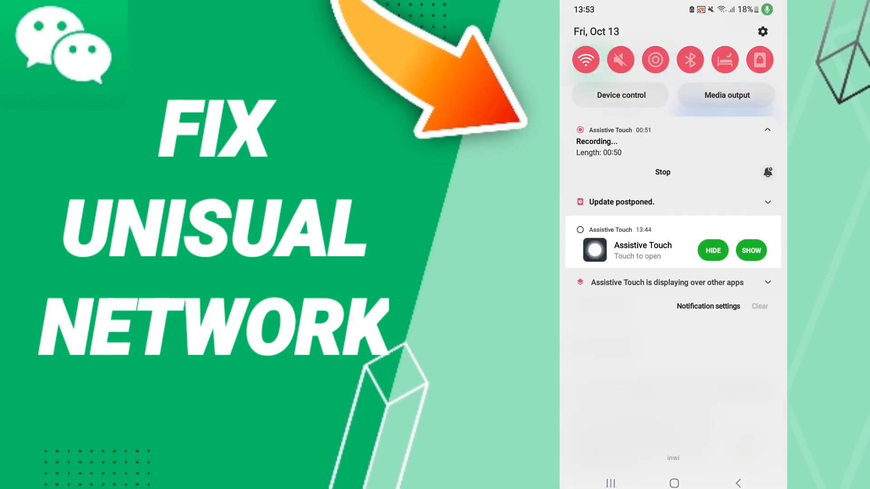